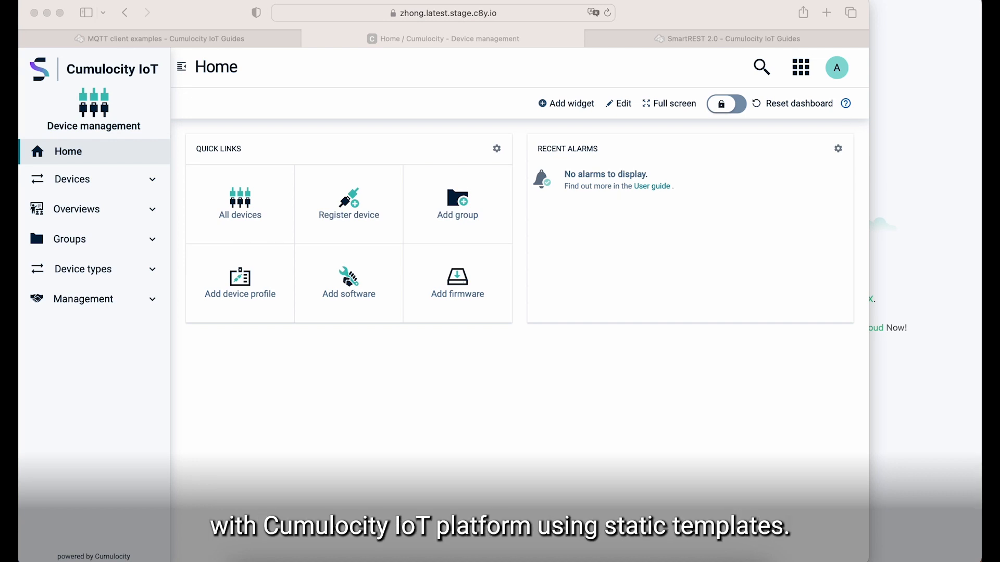
Step: Review the SmartREST 2.0 reference page and scroll down to its proxy diagram
{"action": "left_click", "coordinate": [727, 39]}
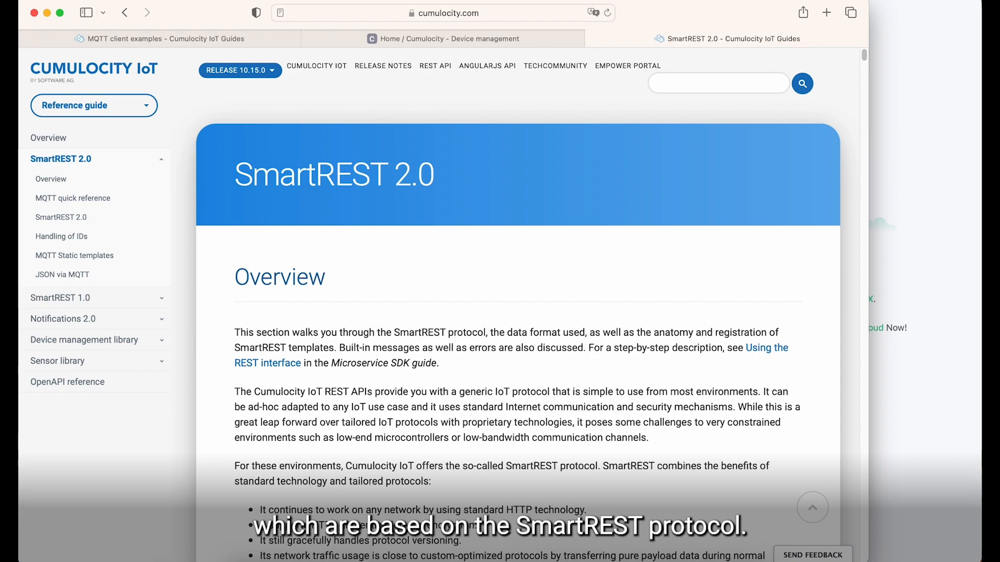
{"action": "scroll", "scroll_direction": "down", "scroll_amount": 3}
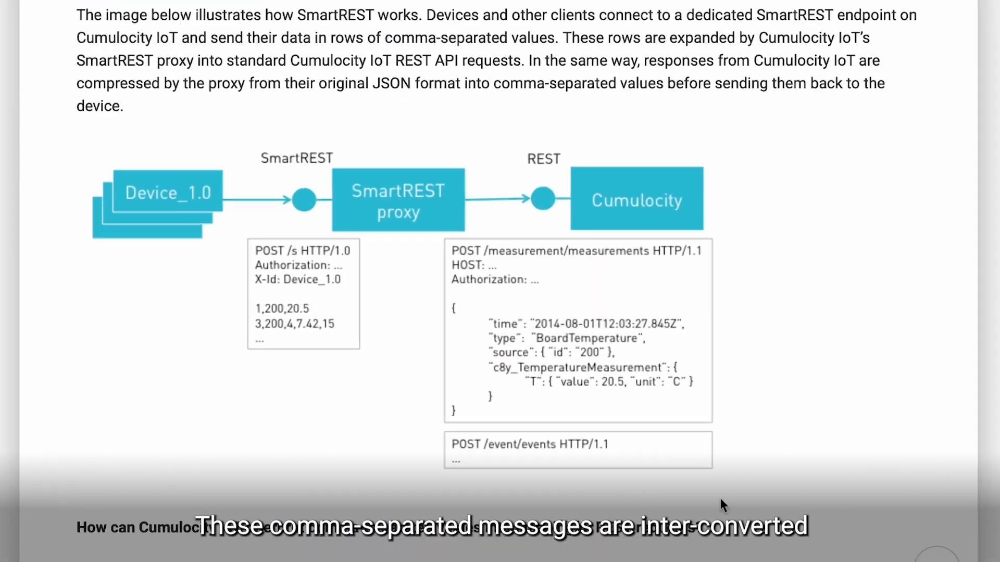
{"action": "scroll", "scroll_direction": "down", "scroll_amount": 3}
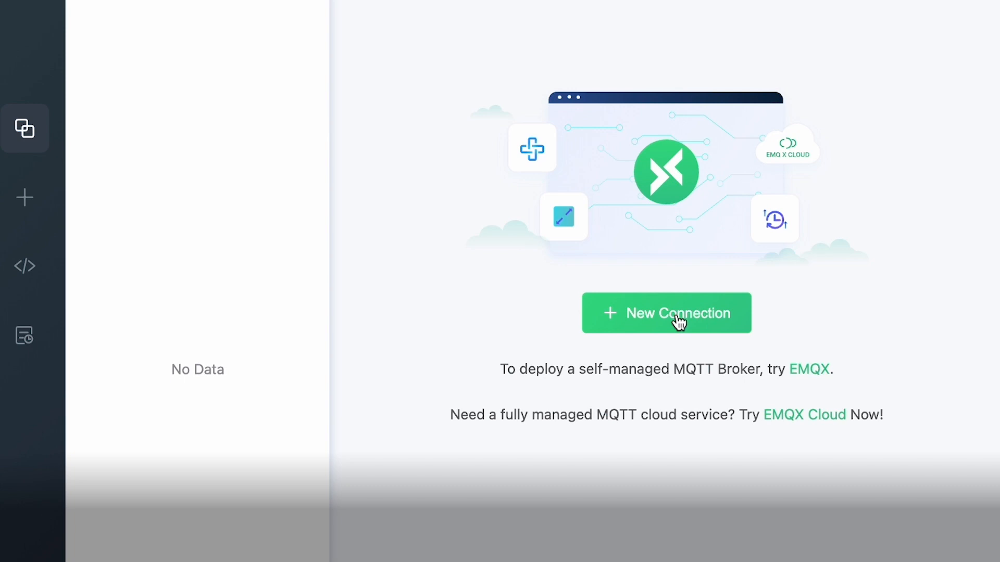
Step: Start a new connection named C8Y_Connection with a freshly generated client ID
{"action": "left_click", "coordinate": [665, 314]}
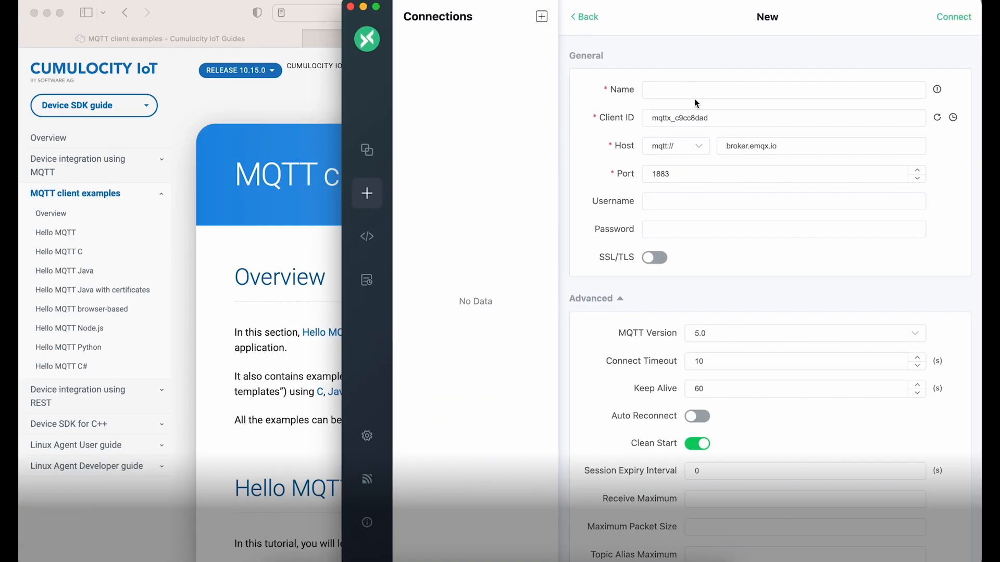
{"action": "type", "text": "C8Y_Connection"}
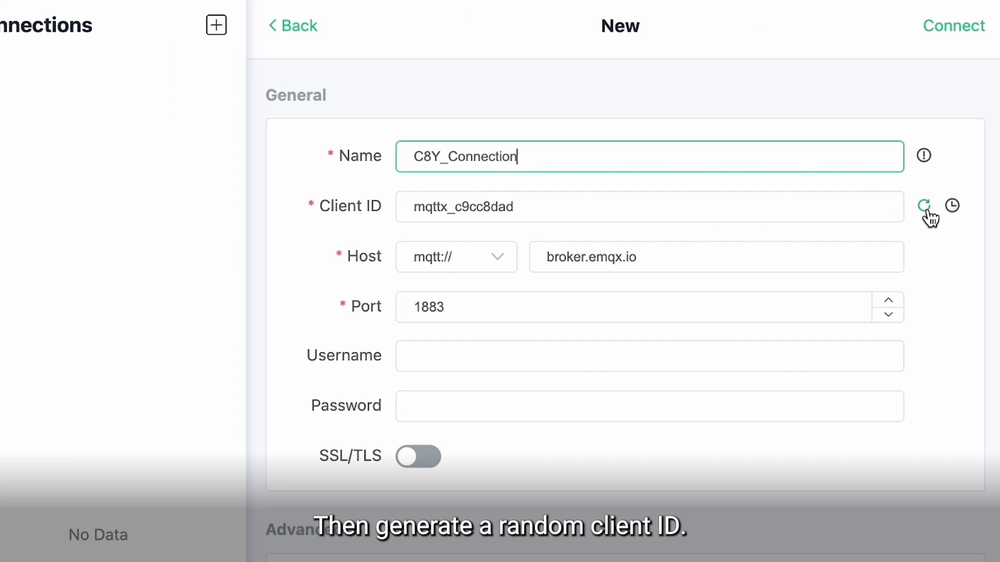
{"action": "left_click", "coordinate": [924, 207]}
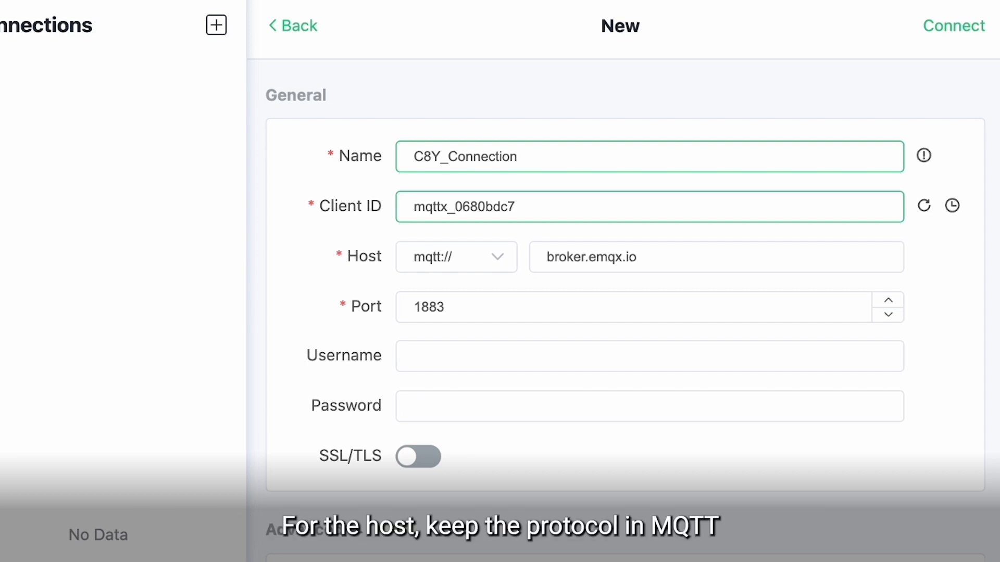
{"action": "mouse_move", "coordinate": [479, 267]}
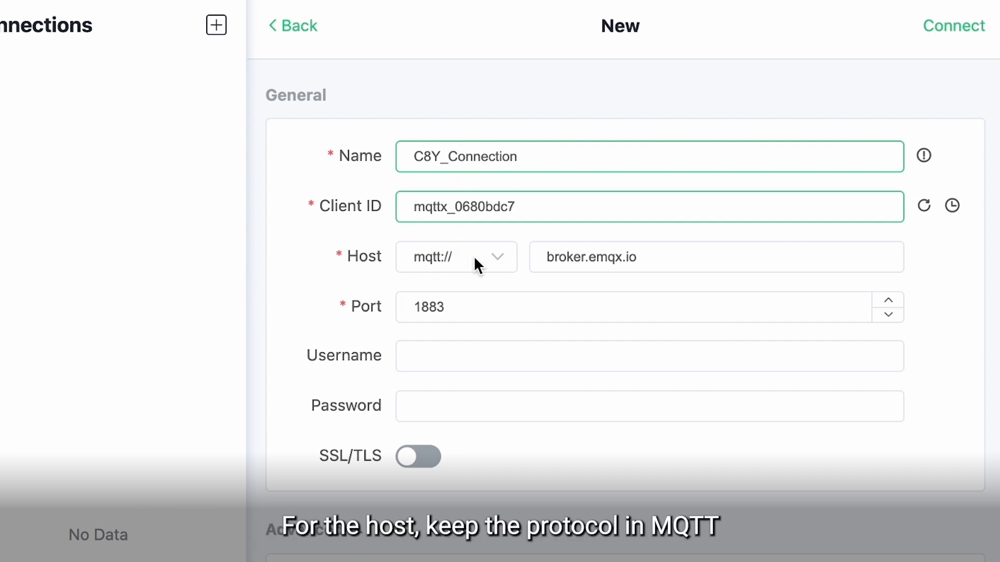
{"action": "left_click", "coordinate": [456, 258]}
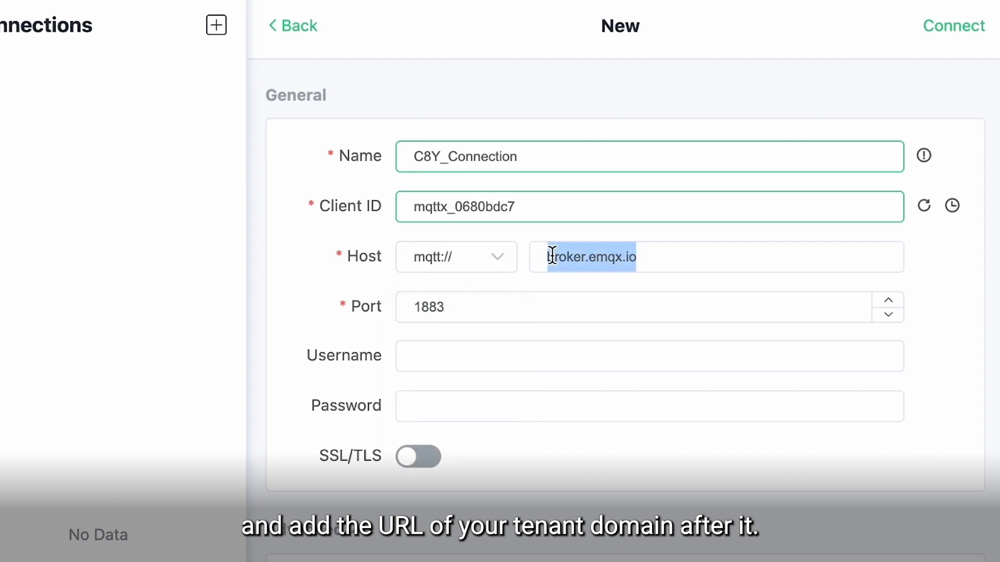
{"action": "type", "text": "zhong.latest.stage.c8y.io"}
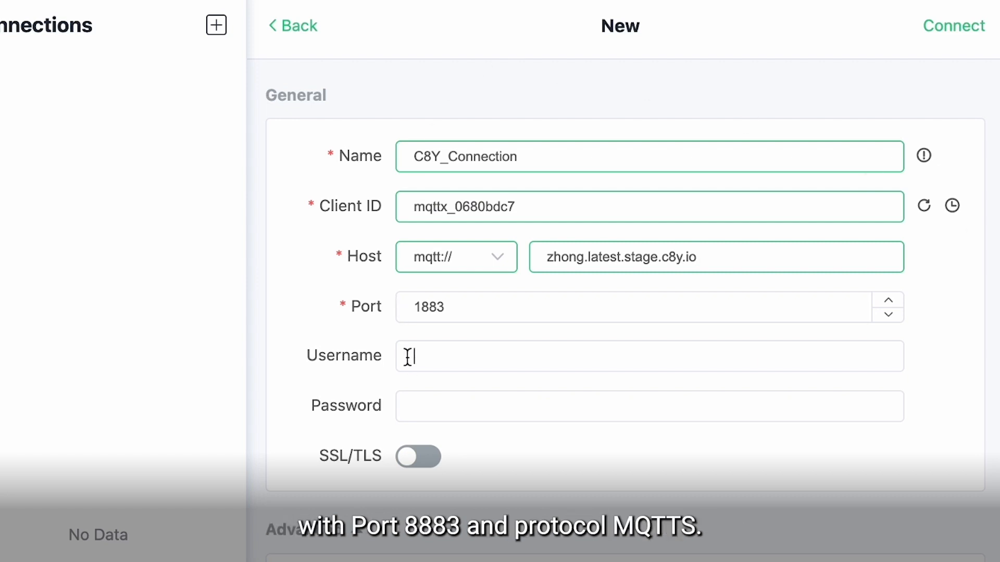
{"action": "type", "text": "t114517538/admin"}
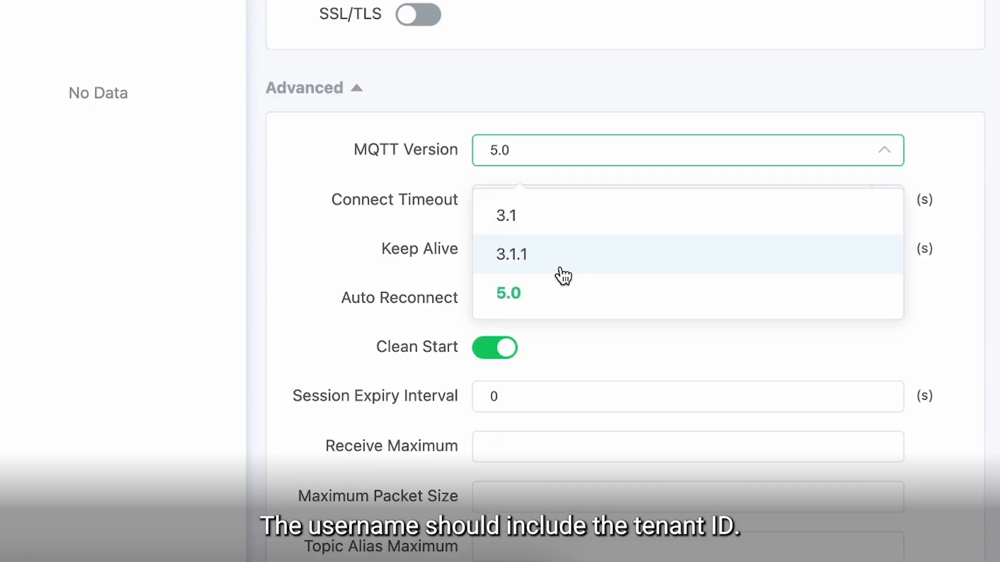
{"action": "left_click", "coordinate": [510, 254]}
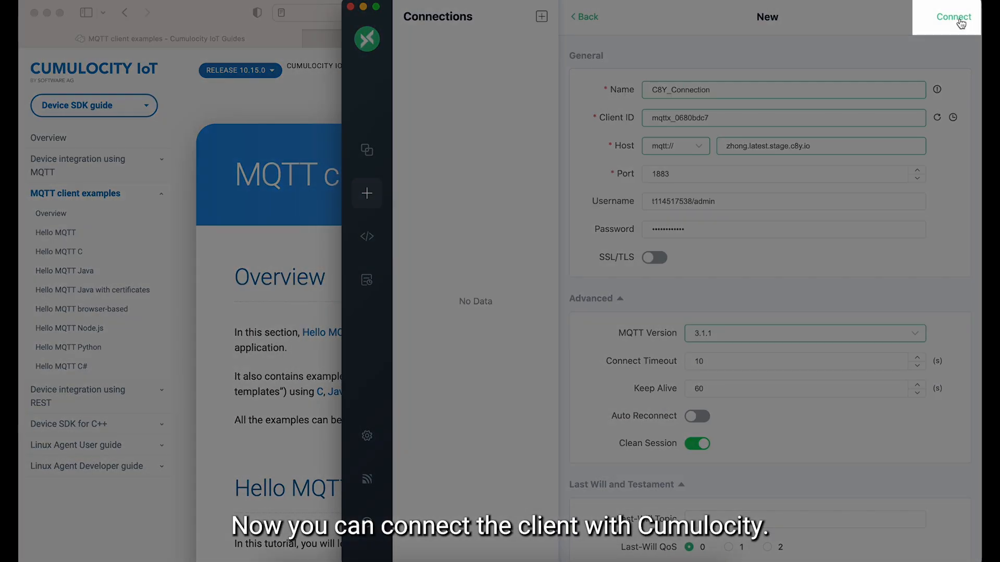
{"action": "left_click", "coordinate": [954, 17]}
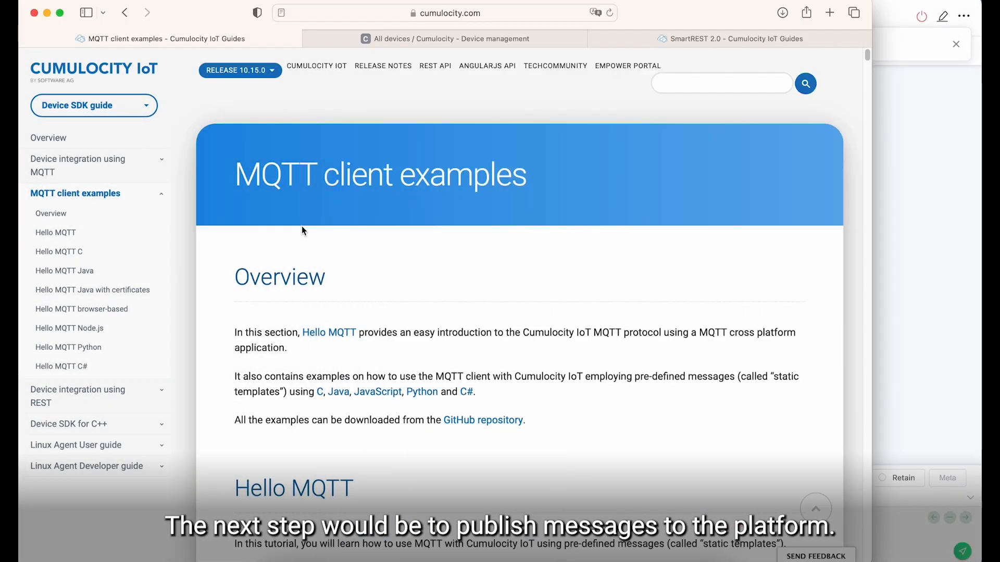
Step: Publish plaintext 100,myDevice,myType on topic s/us to create the device
{"action": "left_click", "coordinate": [447, 38]}
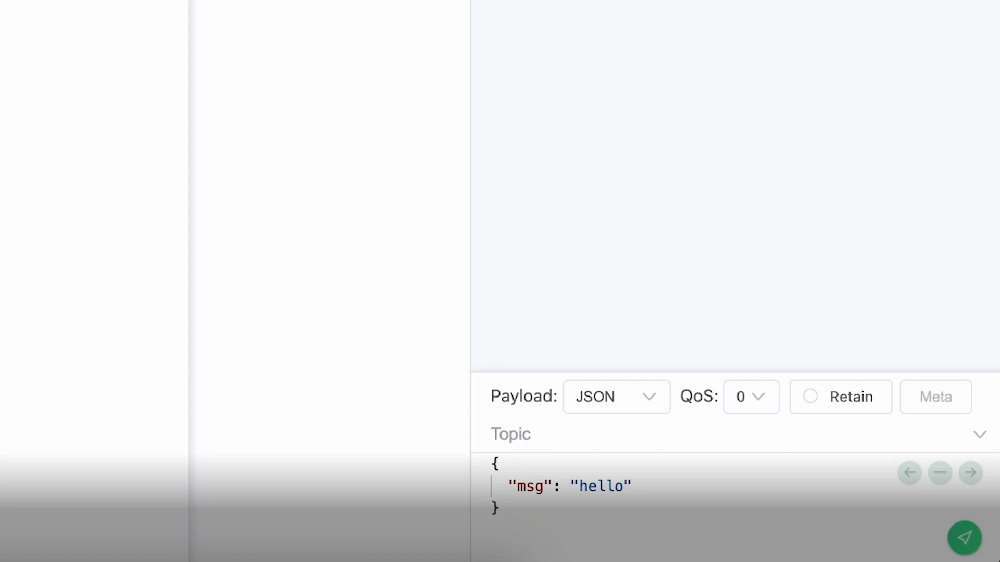
{"action": "type", "text": "s/"}
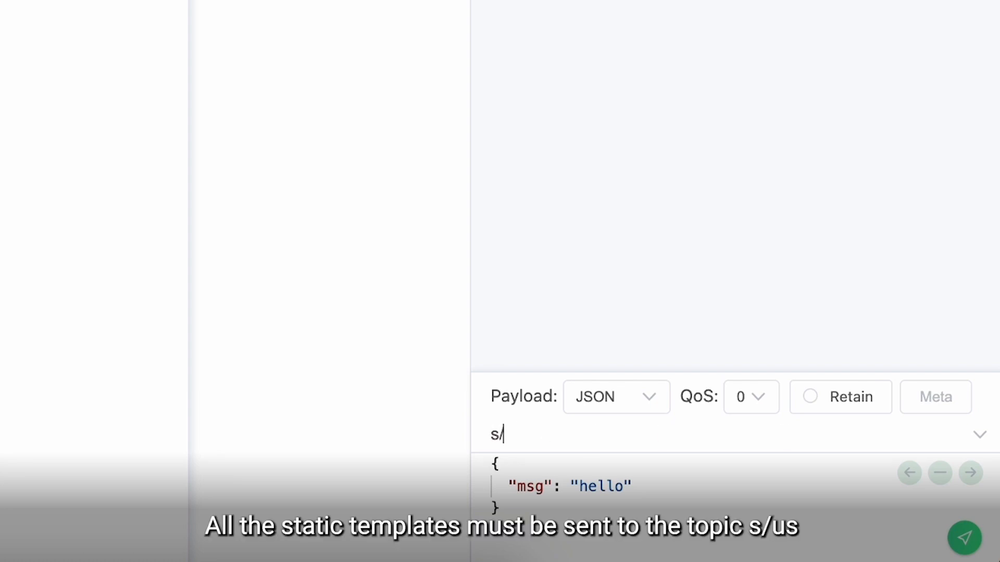
{"action": "type", "text": "us"}
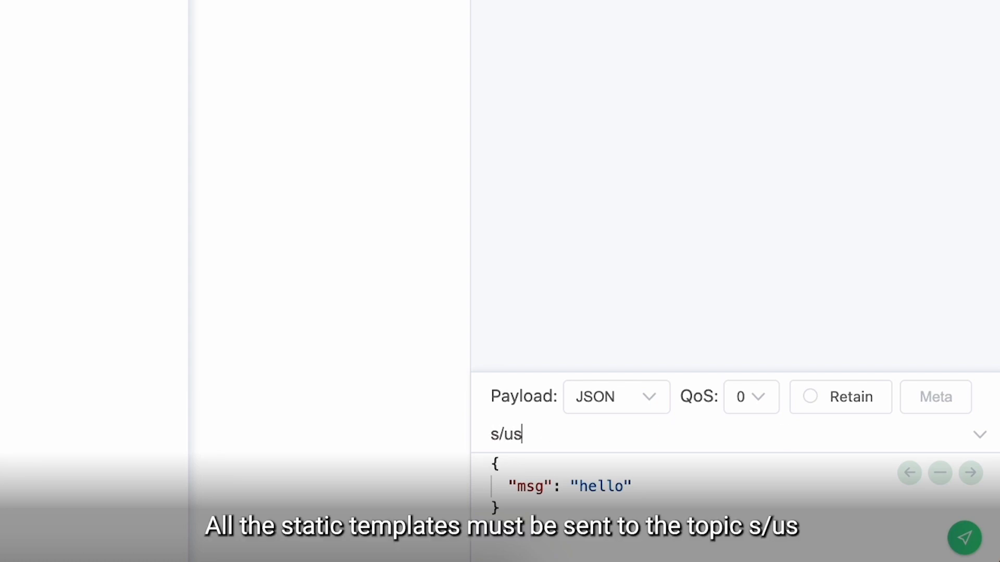
{"action": "left_click", "coordinate": [614, 397]}
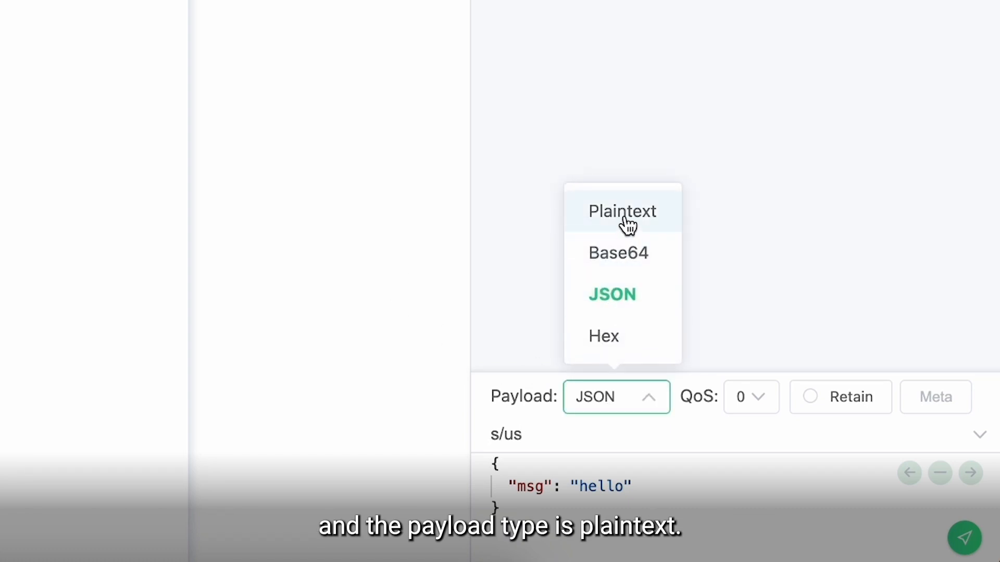
{"action": "left_click", "coordinate": [621, 212]}
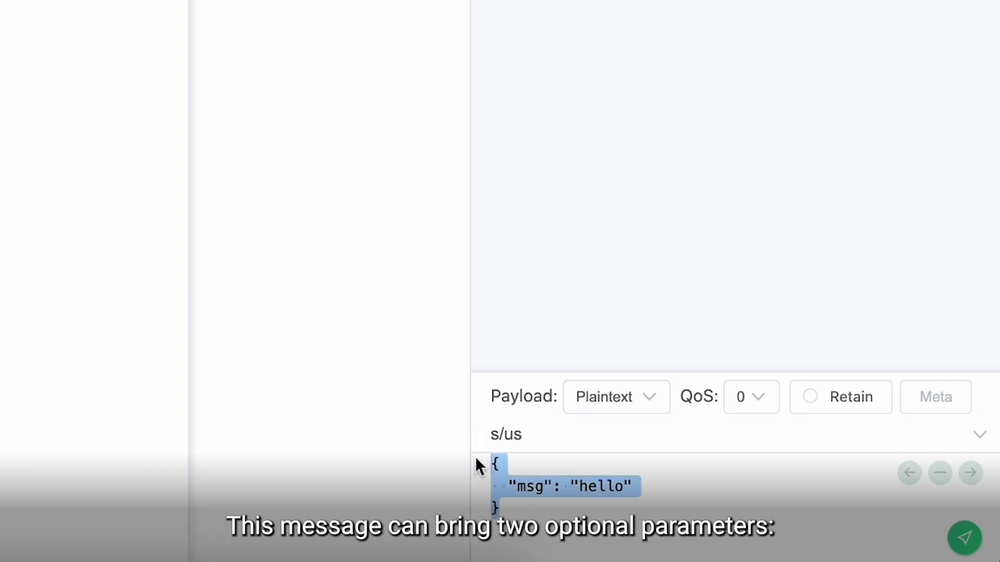
{"action": "type", "text": "100,myDevice,myType"}
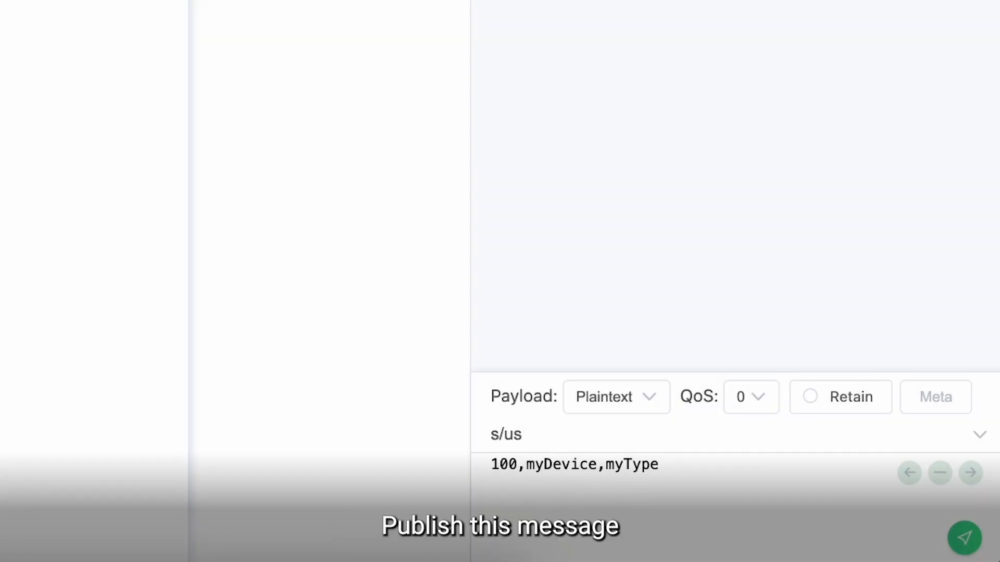
{"action": "left_click", "coordinate": [963, 538]}
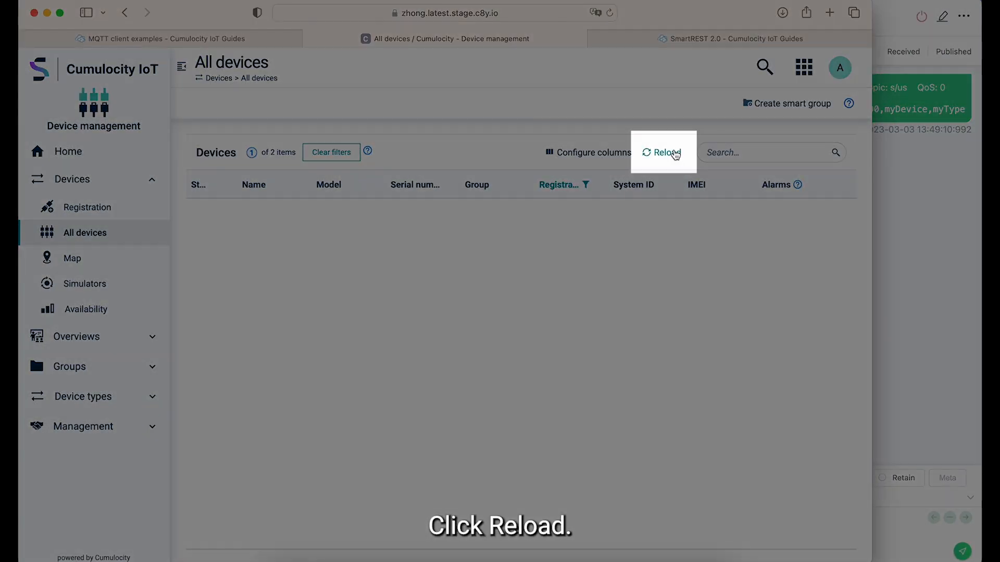
Step: Reload the All devices list and open the myDevice details
{"action": "left_click", "coordinate": [663, 152]}
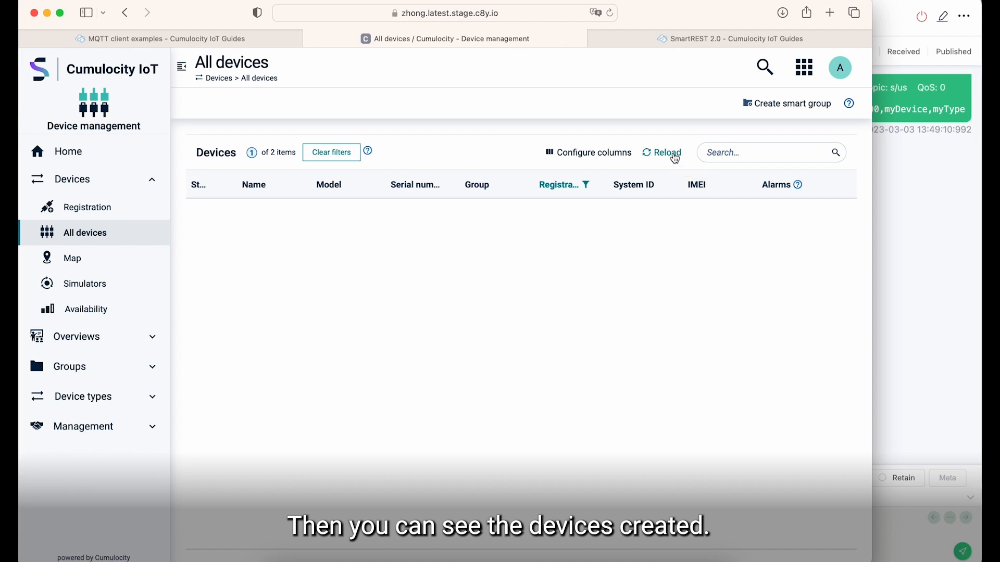
{"action": "left_click", "coordinate": [665, 152]}
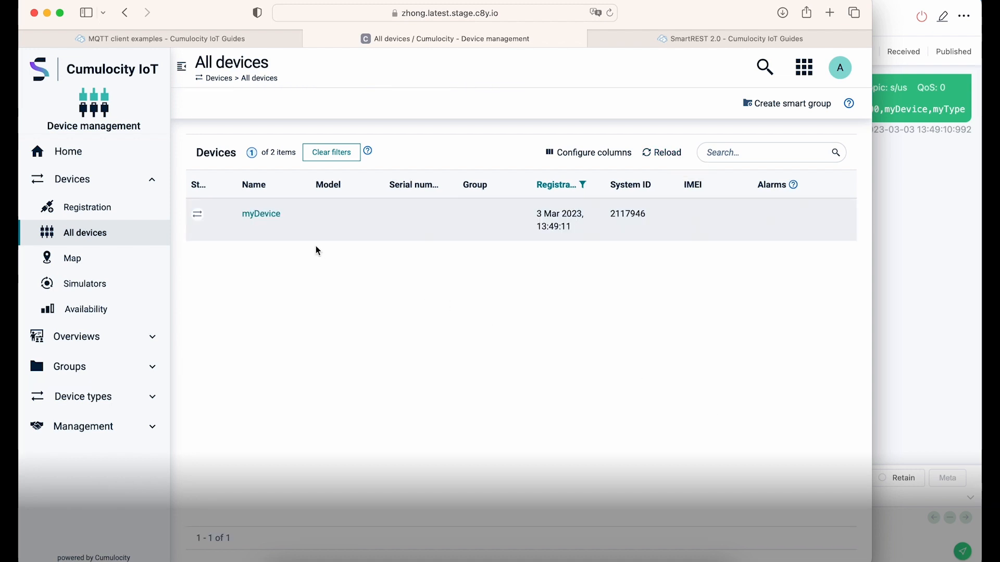
{"action": "left_click", "coordinate": [260, 213]}
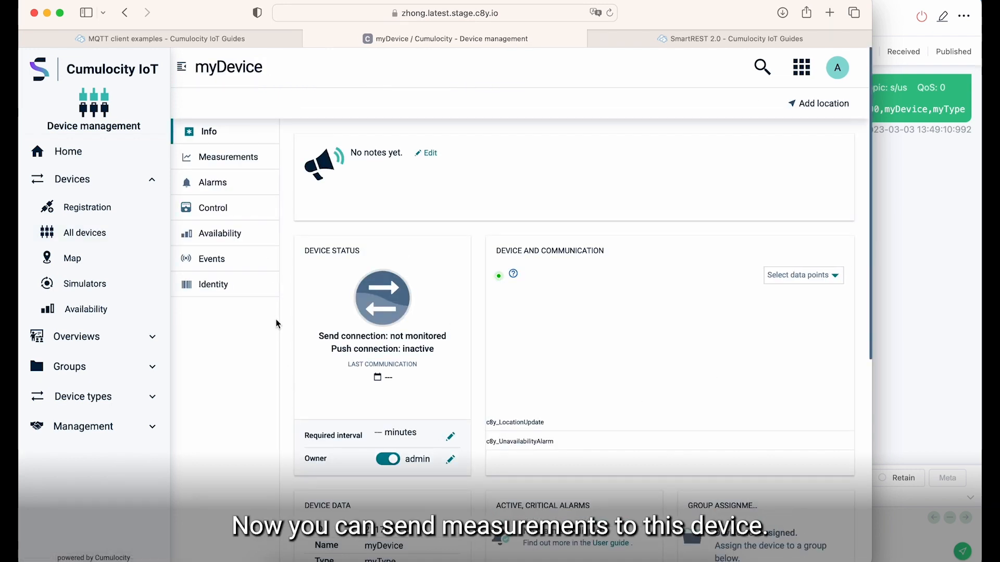
Step: View myDevice's measurements restricted to the last minute of data
{"action": "left_click", "coordinate": [228, 158]}
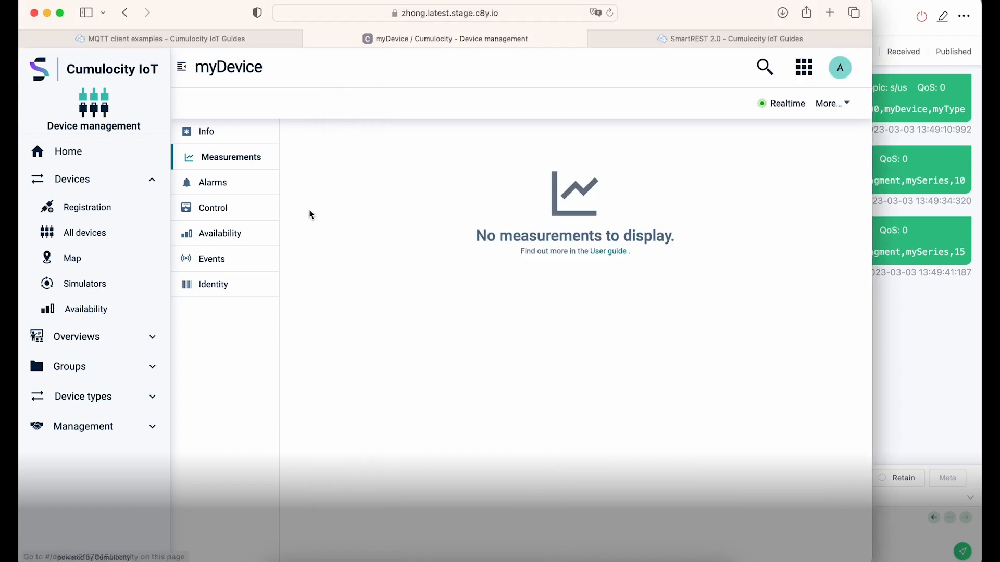
{"action": "left_click", "coordinate": [229, 157]}
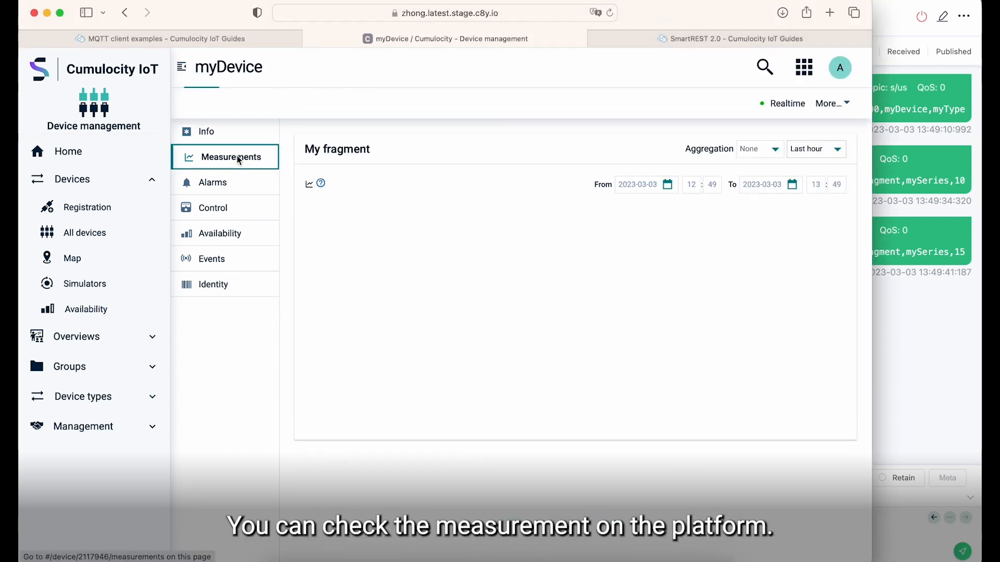
{"action": "left_click", "coordinate": [815, 149]}
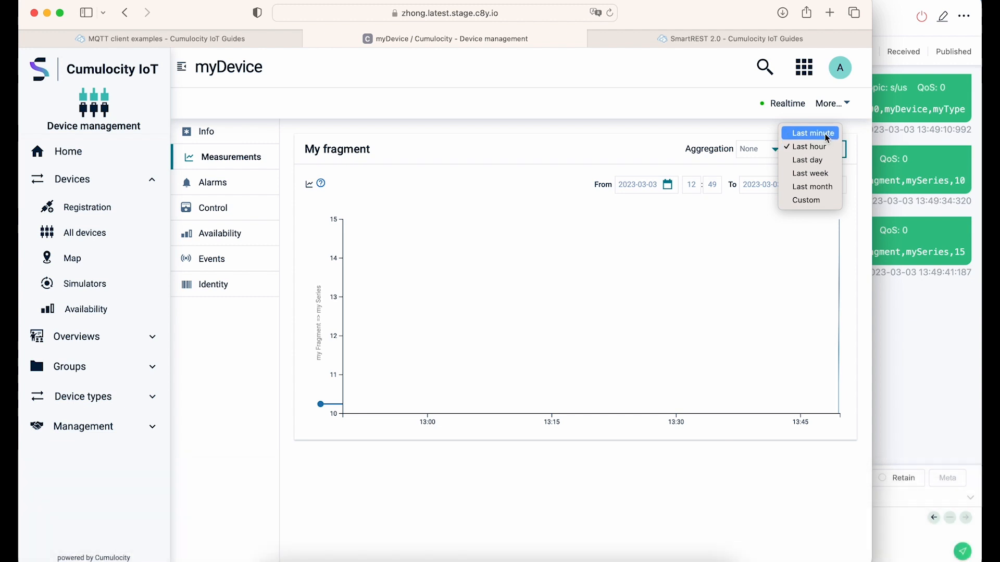
{"action": "left_click", "coordinate": [810, 132]}
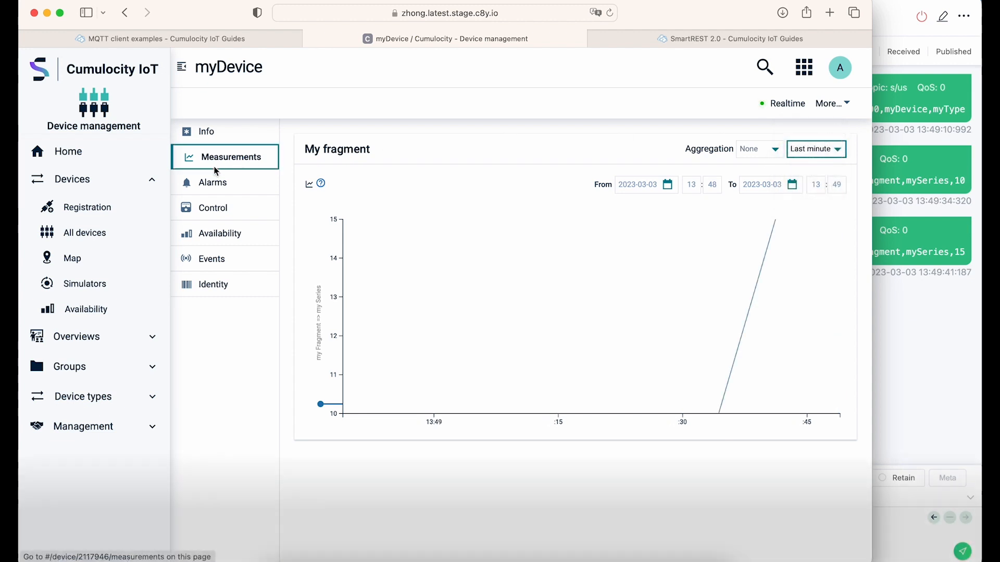
Step: Publish alarm payload 301,myAlarm and the follow-up alarm messages on topic s/us
{"action": "left_click", "coordinate": [212, 182]}
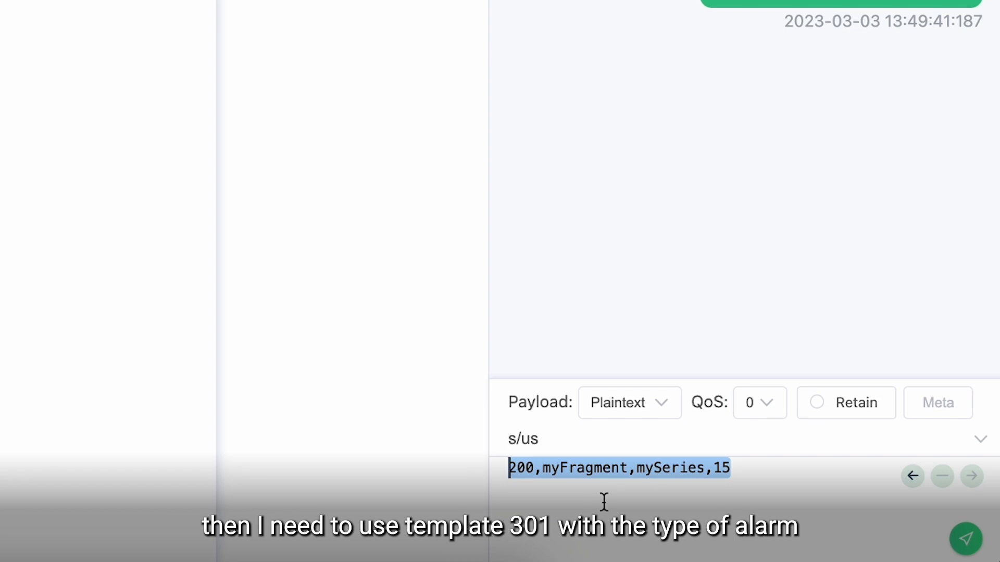
{"action": "type", "text": "301,myAlarm"}
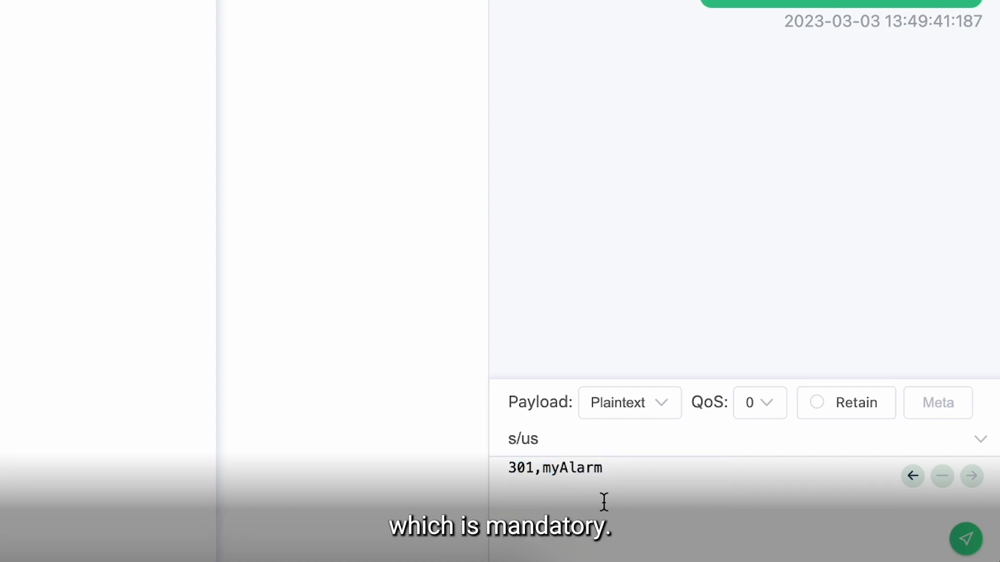
{"action": "left_click", "coordinate": [965, 538]}
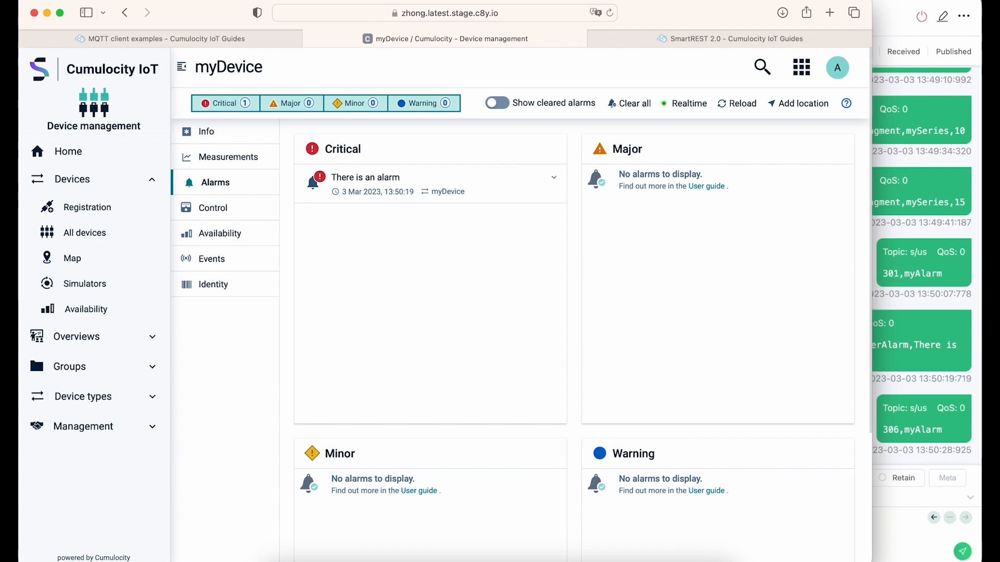
{"action": "mouse_move", "coordinate": [466, 150]}
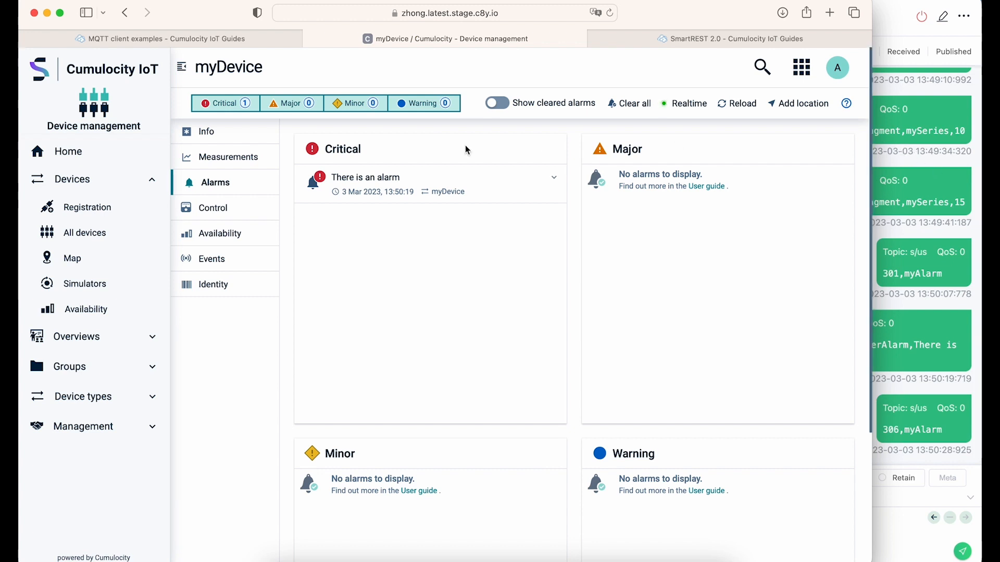
{"action": "left_click", "coordinate": [206, 131]}
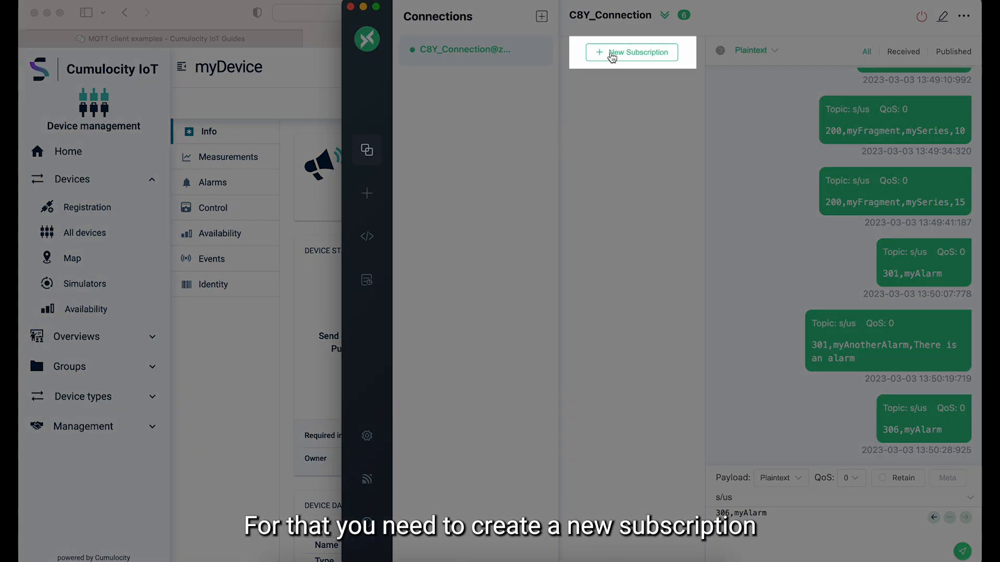
Step: Add a new subscription on topic s/ds and confirm it
{"action": "left_click", "coordinate": [633, 52]}
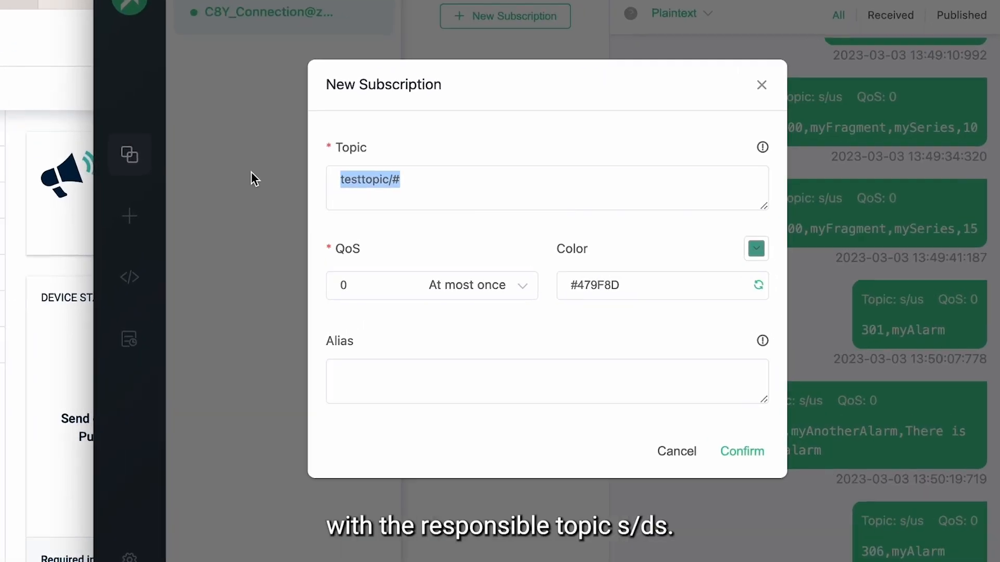
{"action": "type", "text": "s/ds"}
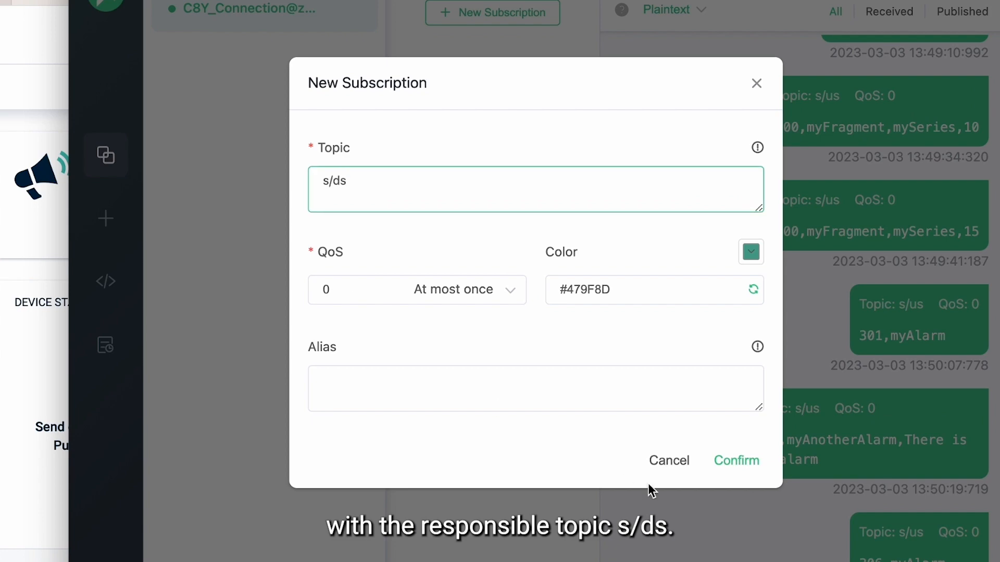
{"action": "left_click", "coordinate": [737, 460]}
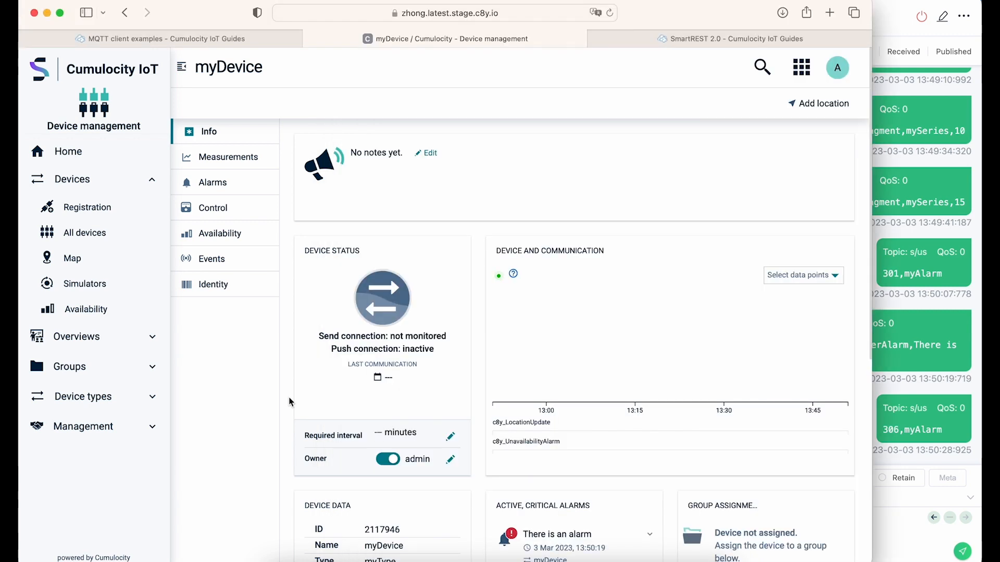
{"action": "mouse_move", "coordinate": [895, 554]}
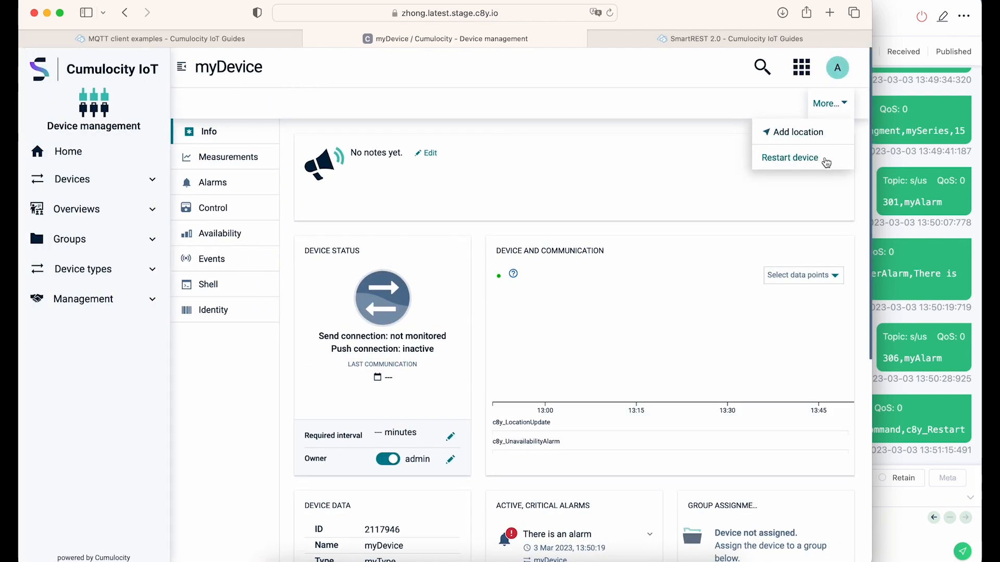
Step: Restart myDevice and send it the shell command Hi as a pending operation
{"action": "left_click", "coordinate": [790, 158]}
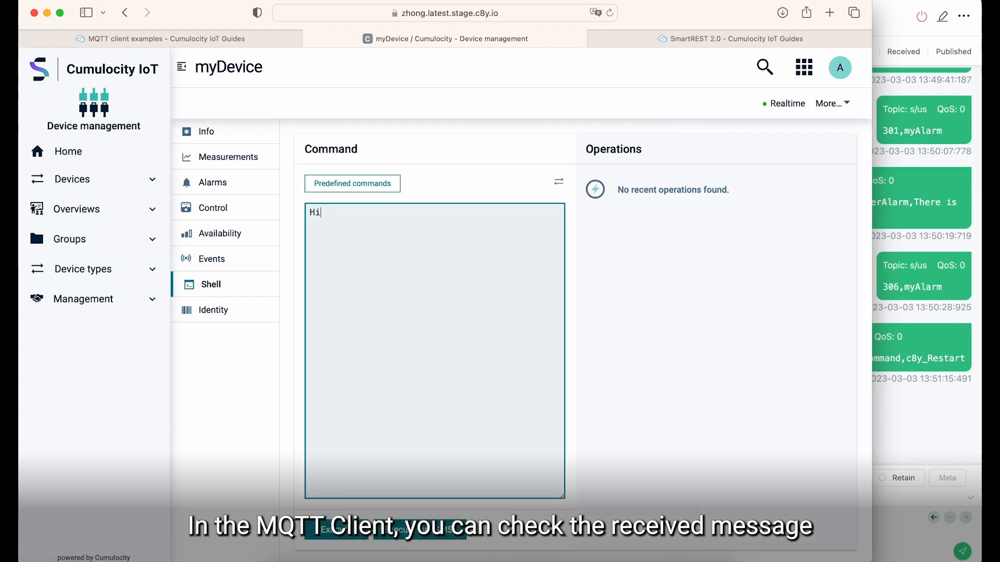
{"action": "left_click", "coordinate": [334, 530]}
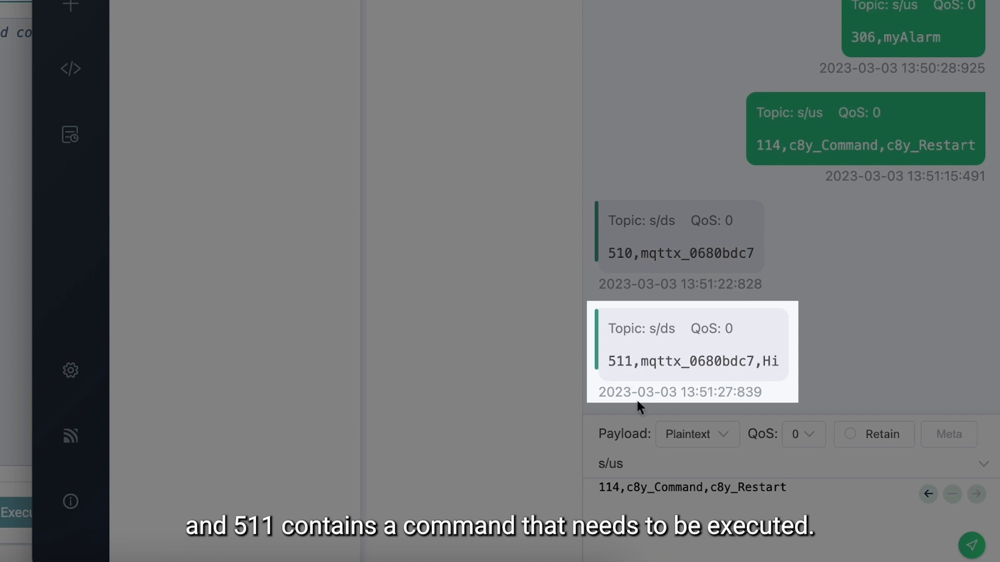
{"action": "double_click", "coordinate": [769, 362]}
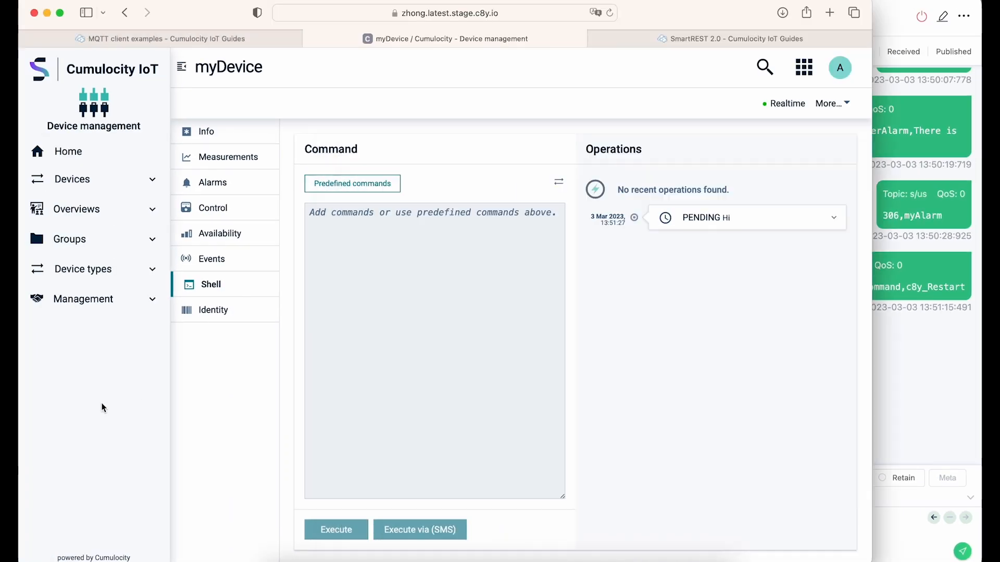
Step: Show the MQTT static templates section of the SmartREST 2.0 docs, scrolled to the alarm templates
{"action": "left_click", "coordinate": [731, 38]}
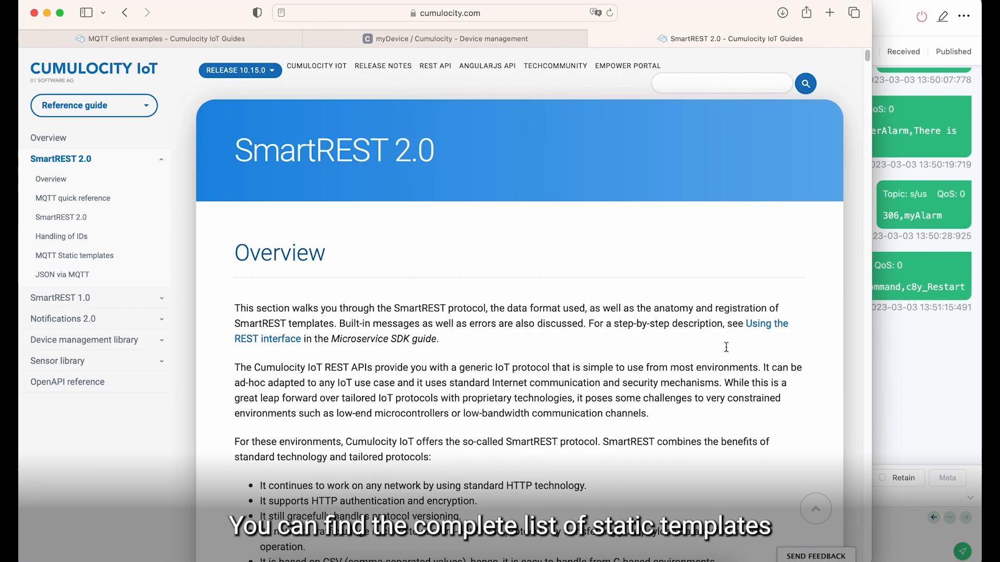
{"action": "left_click", "coordinate": [74, 255]}
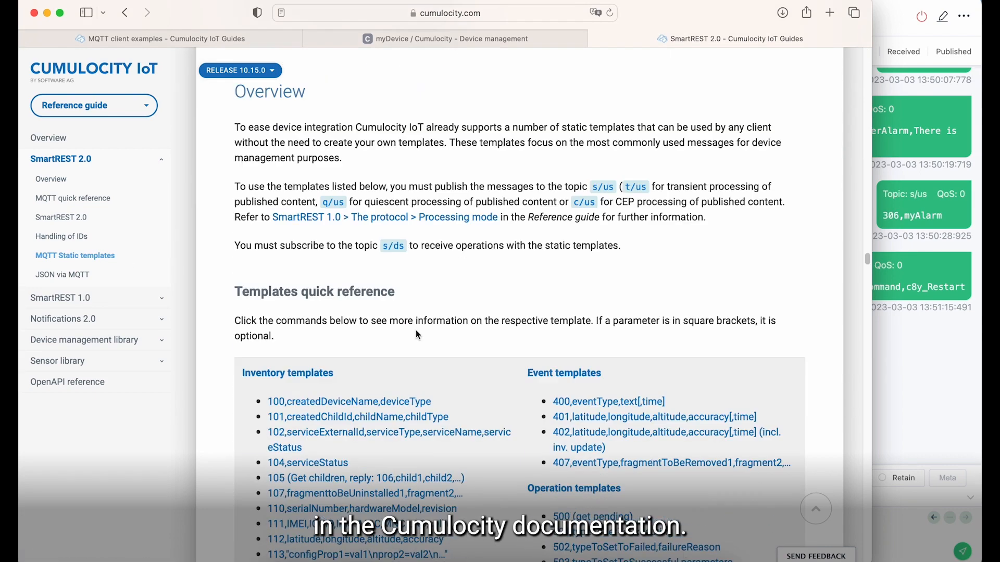
{"action": "scroll", "scroll_direction": "down", "scroll_amount": 3}
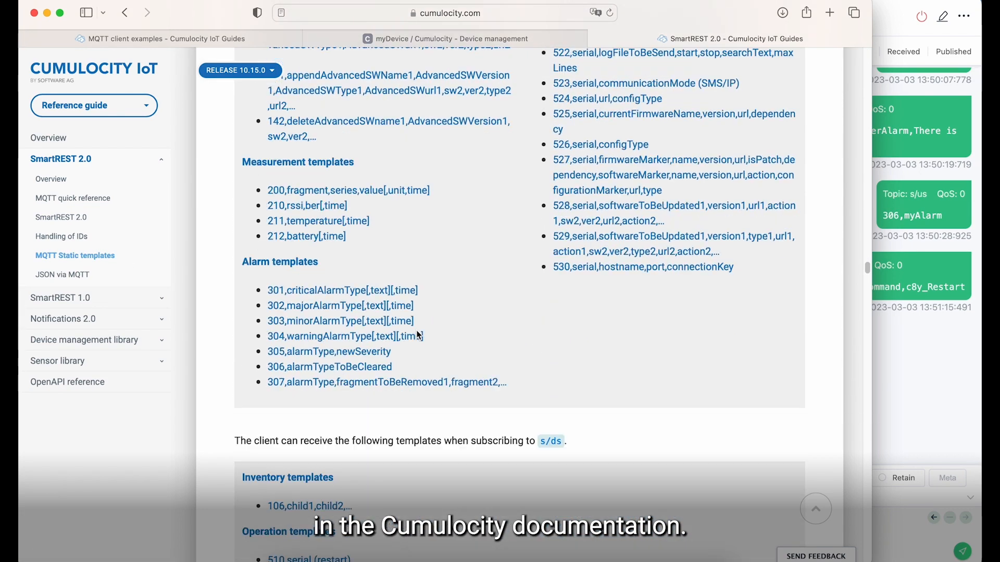